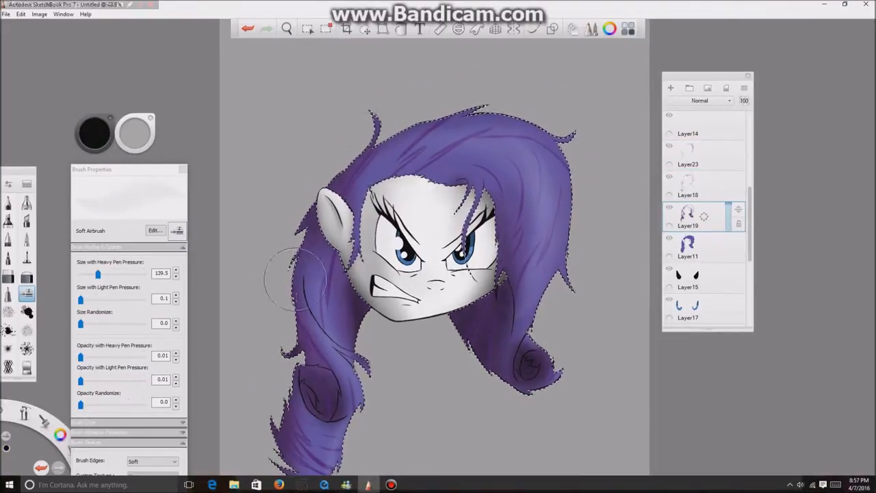
Step: Clear the active selection around the purple mane so painting is unrestricted
click(284, 30)
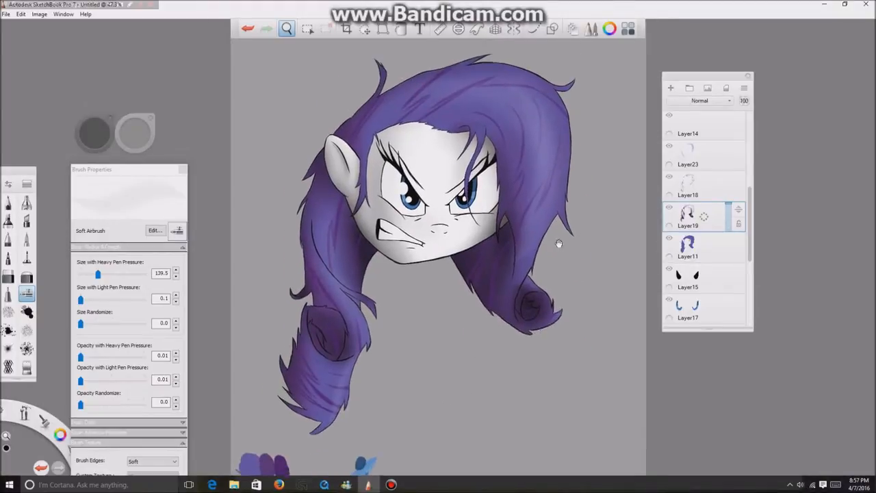